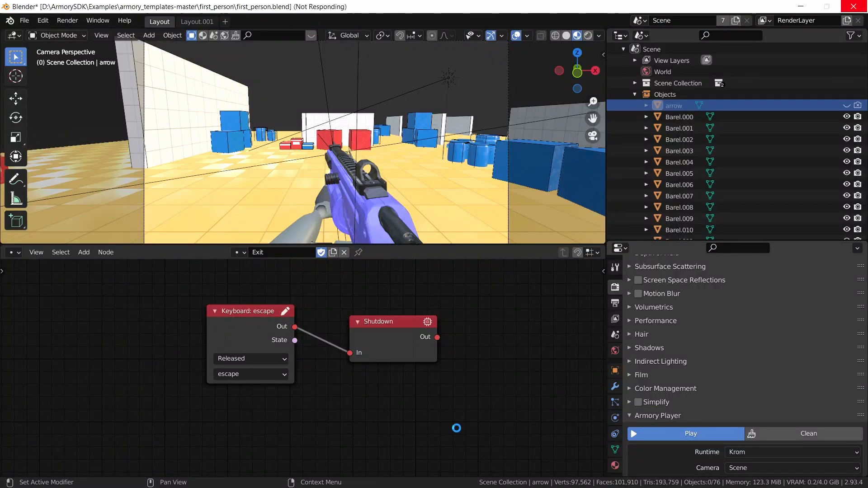
- Run the first_person level in the Krom player from the Armory Player panel
{"action": "left_click", "coordinate": [690, 433]}
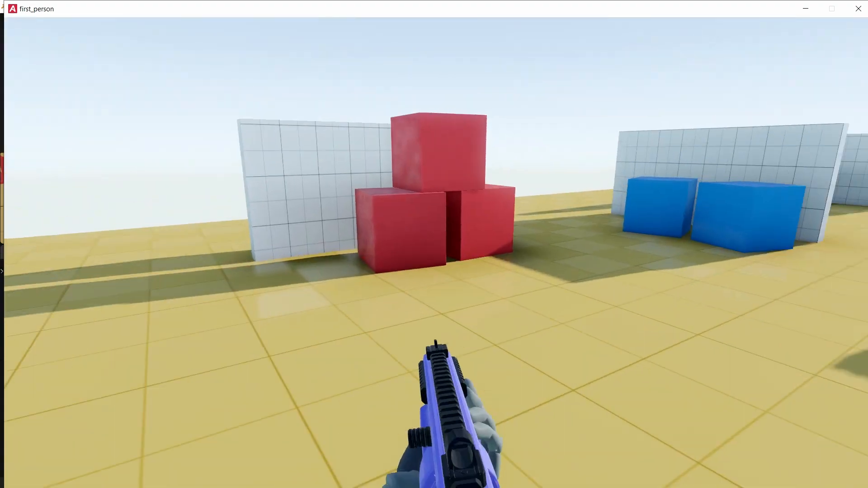
{"action": "mouse_move", "coordinate": [434, 244]}
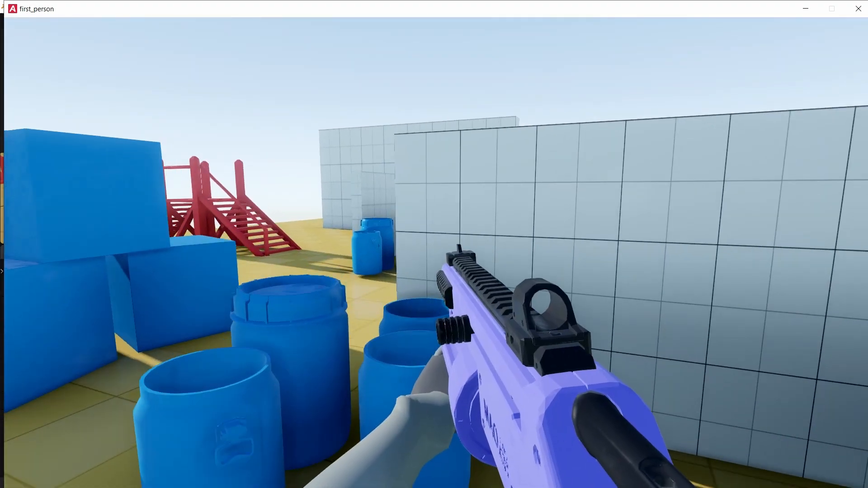
- Exit the running Armory player with Escape to return to Blender
{"action": "key", "text": "escape"}
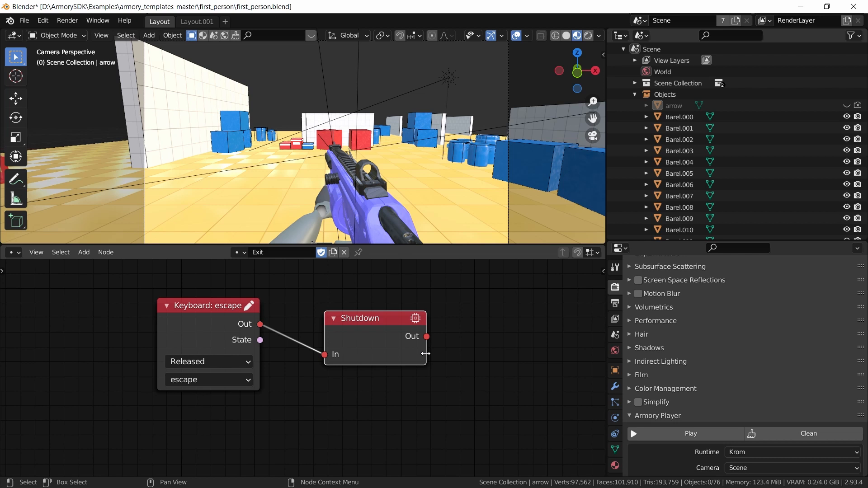
{"action": "mouse_move", "coordinate": [479, 357]}
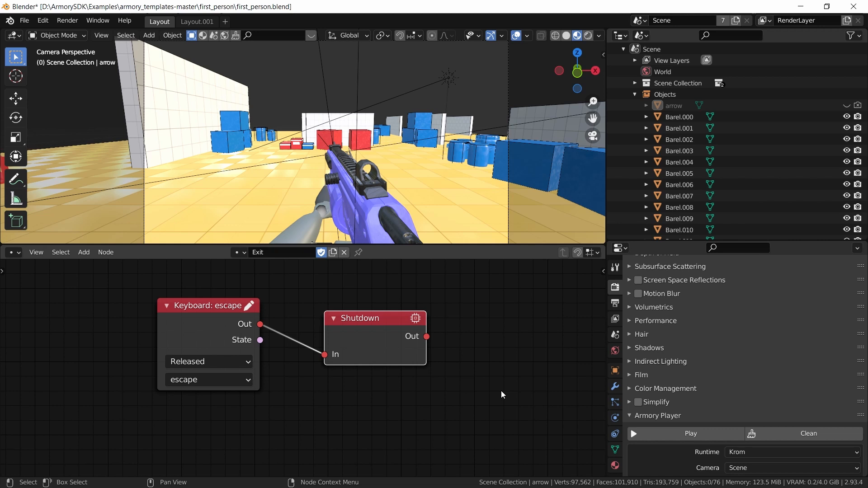
{"action": "mouse_move", "coordinate": [443, 399]}
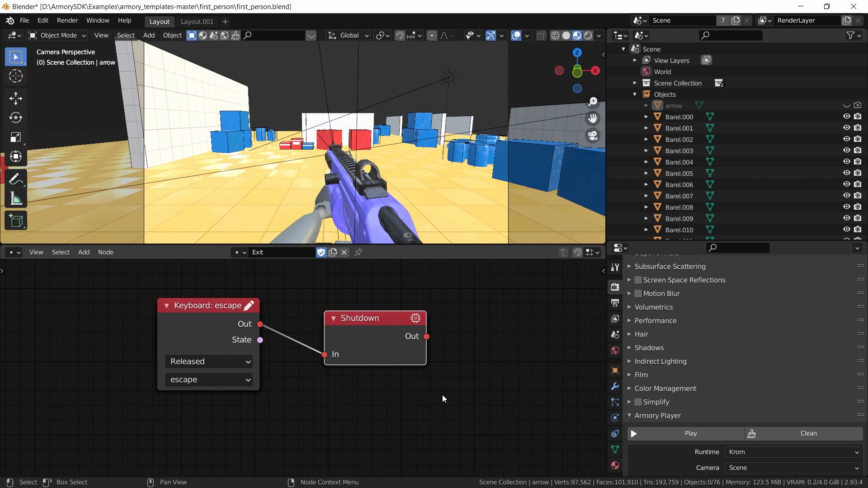
- Unhide the 'arrow' object in the Outliner so it shows in the scene
{"action": "left_click_drag", "start_coordinate": [443, 398], "coordinate": [550, 404]}
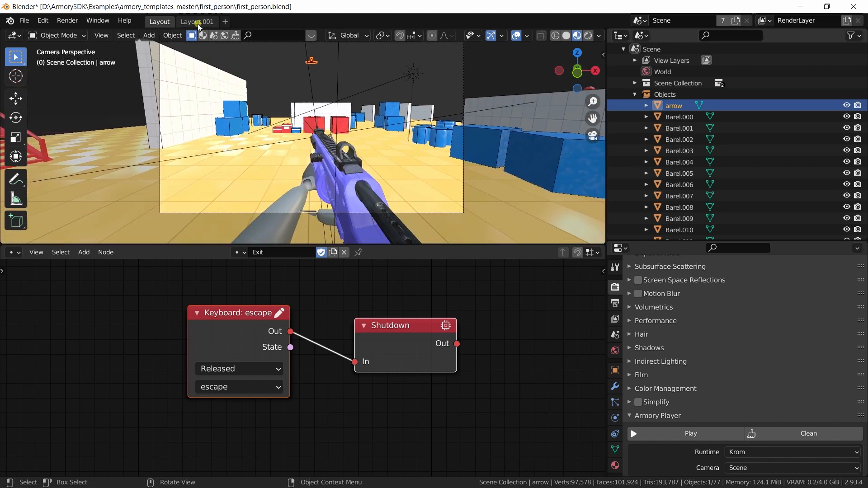
- In Layout.001 with Material Preview, rotate the arrow and parent it to the Camera
{"action": "left_click", "coordinate": [196, 22]}
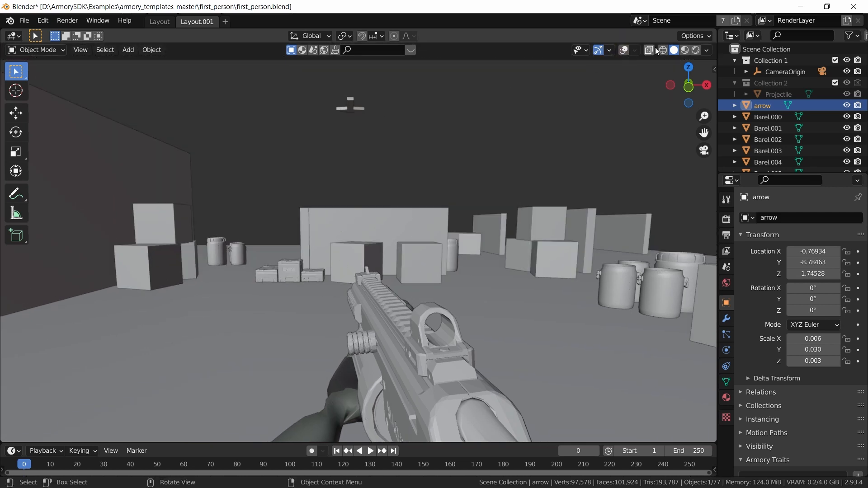
{"action": "left_click", "coordinate": [685, 49]}
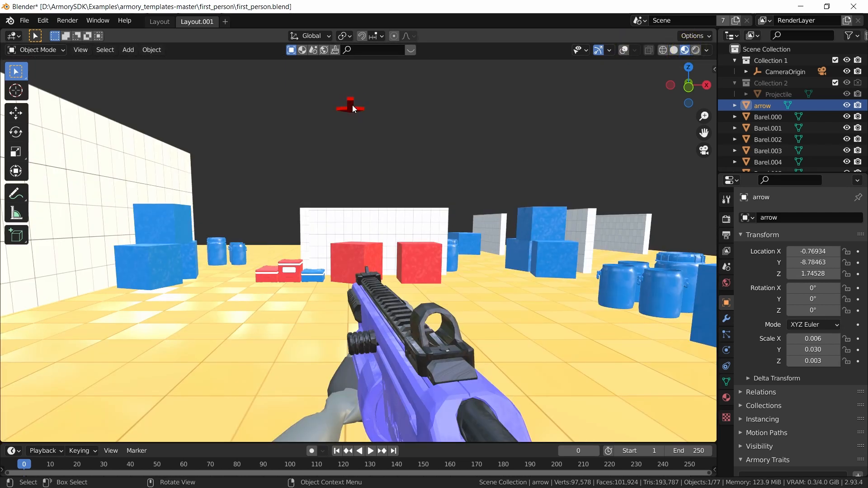
{"action": "key", "text": "r"}
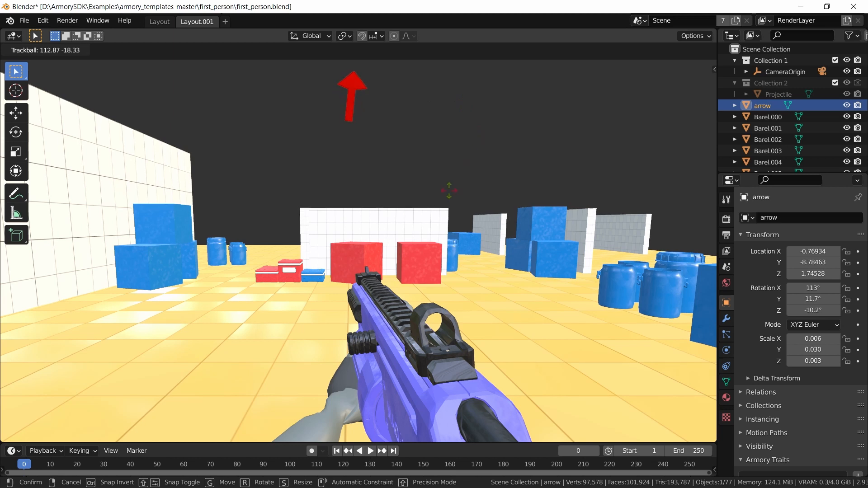
{"action": "left_click_drag", "start_coordinate": [448, 191], "coordinate": [465, 409]}
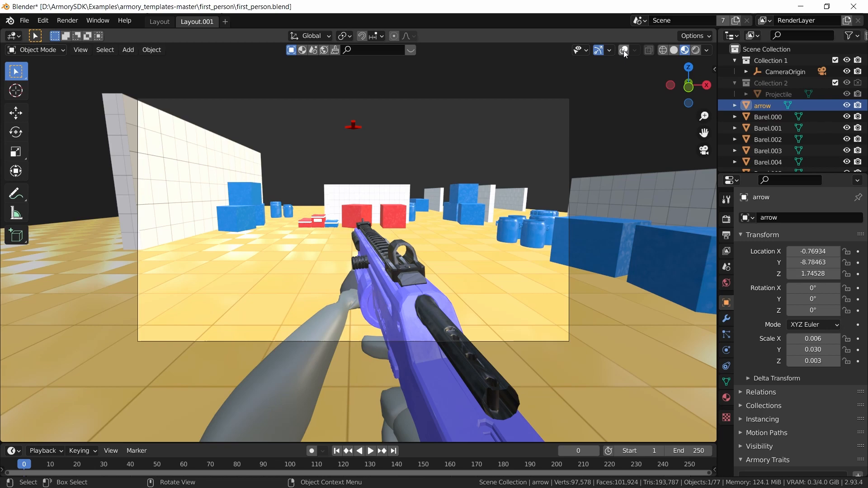
{"action": "left_click", "coordinate": [622, 50]}
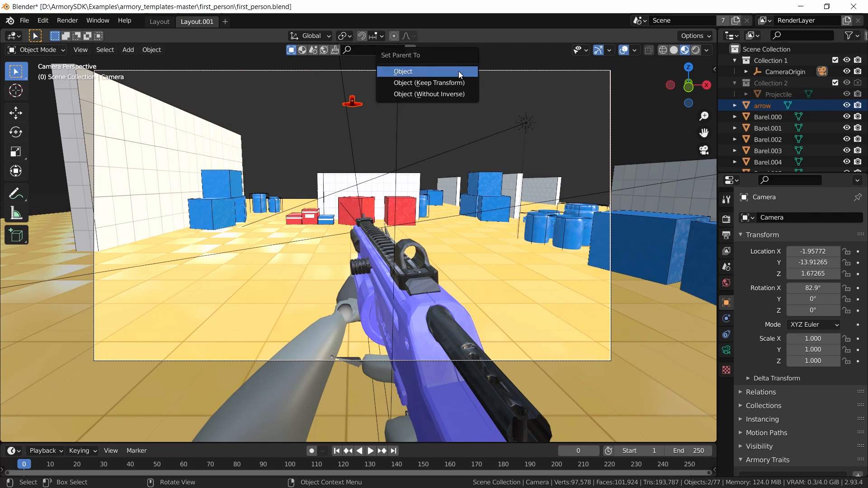
{"action": "left_click", "coordinate": [402, 71]}
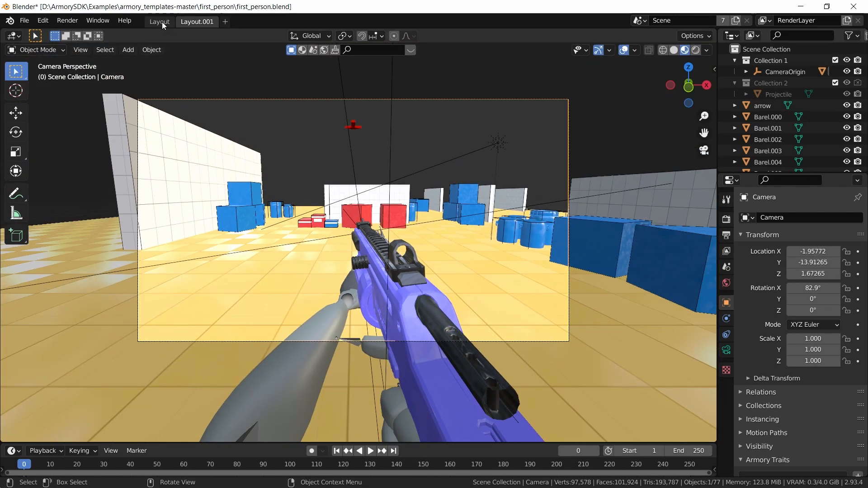
- Add a Nodes trait to the arrow with a new node tree named Lookat
{"action": "left_click", "coordinate": [159, 21]}
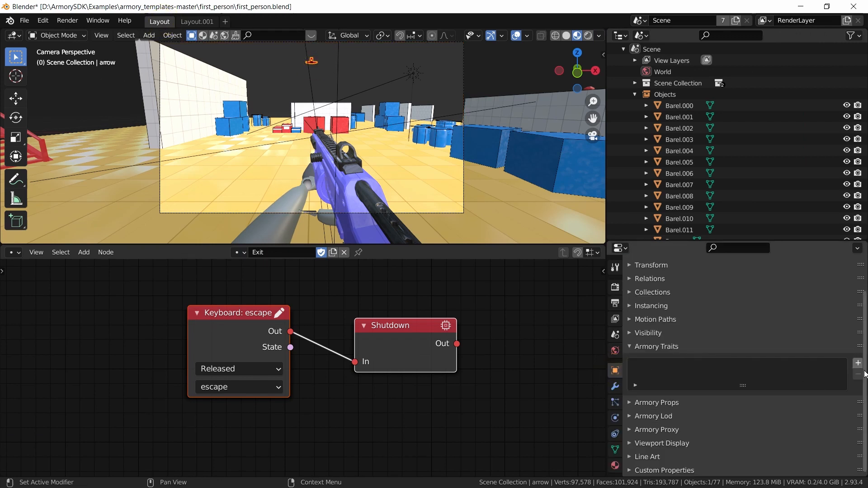
{"action": "left_click", "coordinate": [857, 363]}
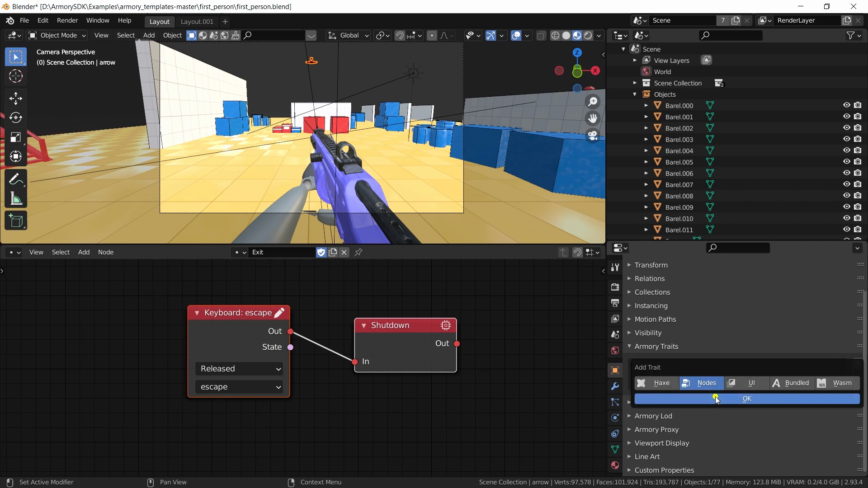
{"action": "left_click", "coordinate": [745, 398]}
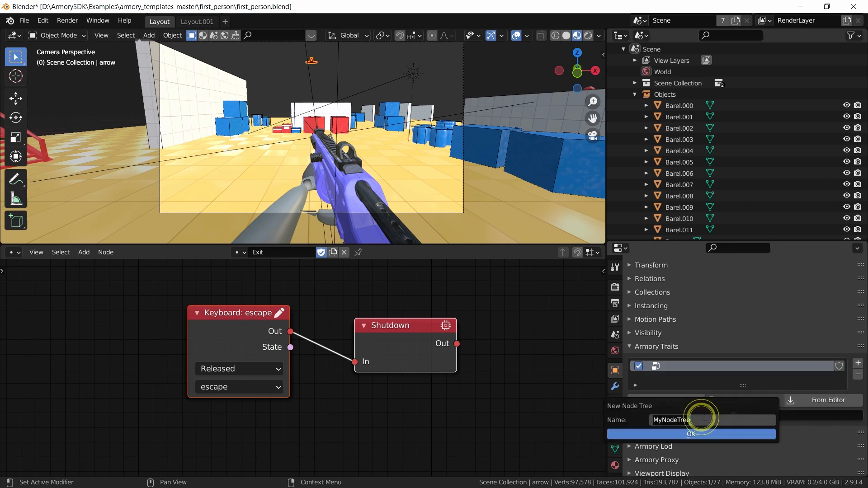
{"action": "type", "text": "Looka"}
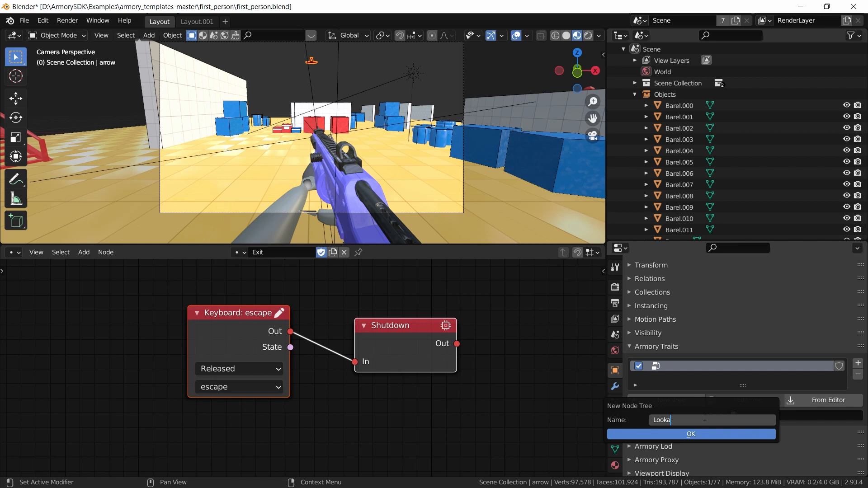
{"action": "left_click", "coordinate": [690, 433]}
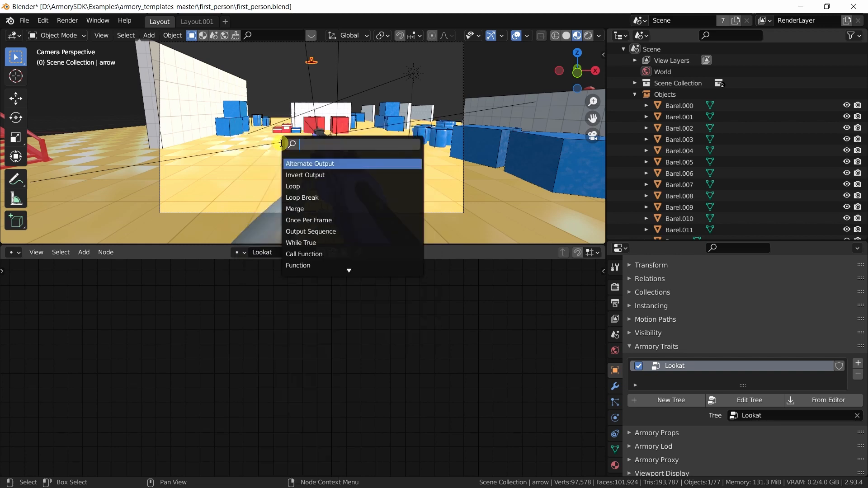
- Search 'look' and place a Look At node in the Lookat tree
{"action": "type", "text": "llok"}
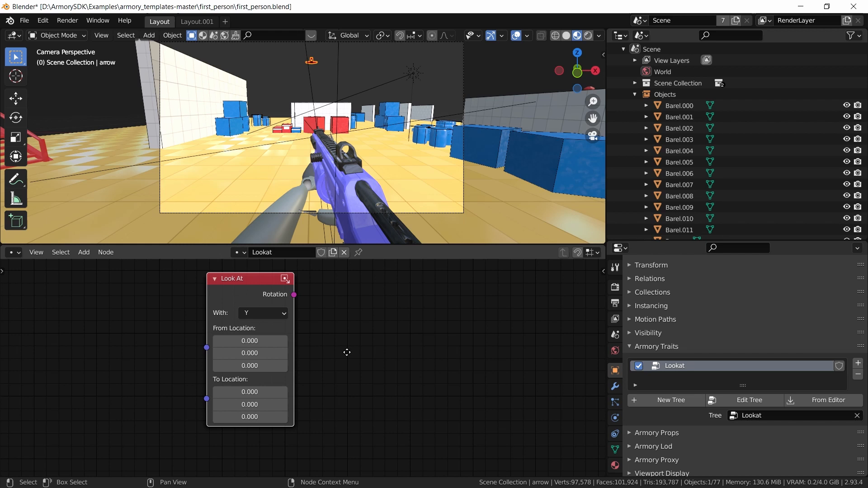
{"action": "left_click_drag", "start_coordinate": [232, 279], "coordinate": [254, 287]}
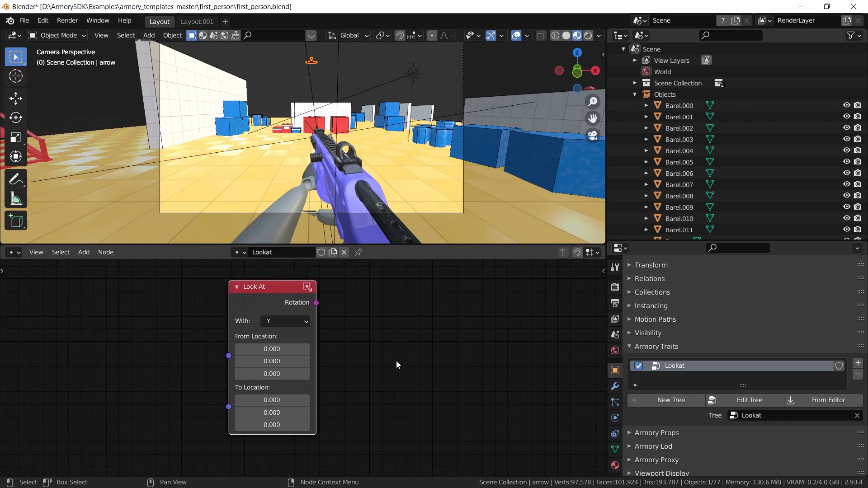
{"action": "mouse_move", "coordinate": [271, 349]}
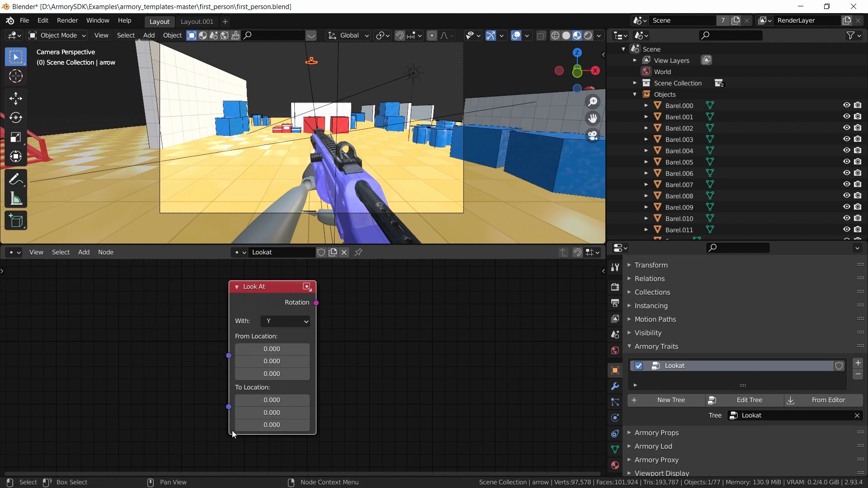
{"action": "left_click", "coordinate": [228, 355]}
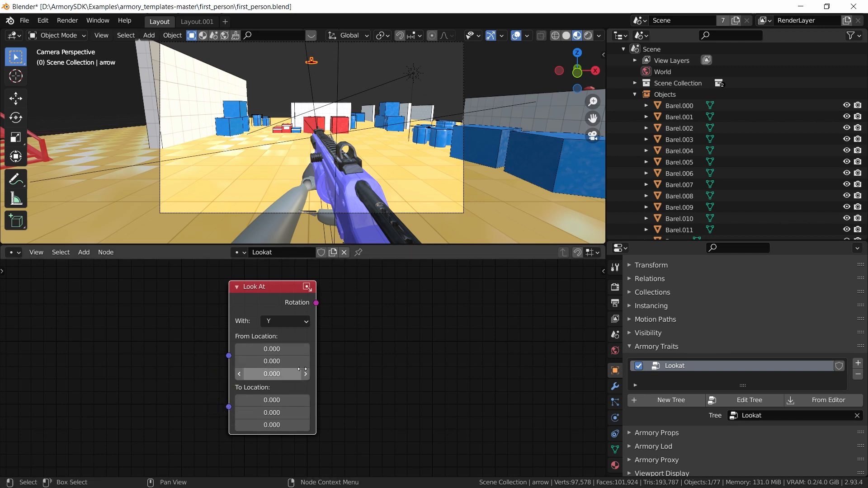
{"action": "mouse_move", "coordinate": [318, 303]}
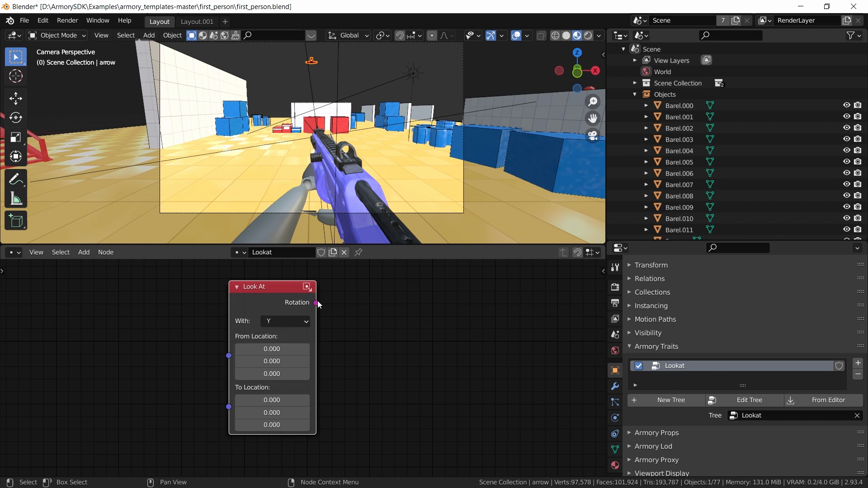
{"action": "left_click_drag", "start_coordinate": [315, 302], "coordinate": [369, 315]}
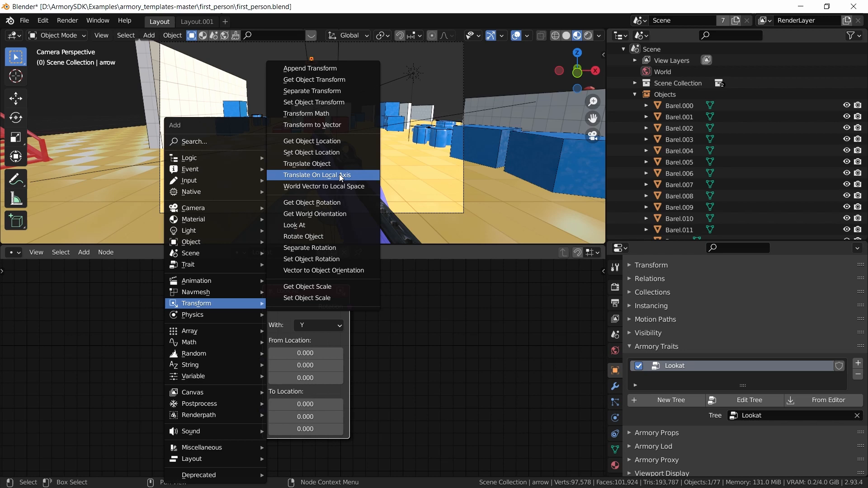
{"action": "mouse_move", "coordinate": [311, 140]}
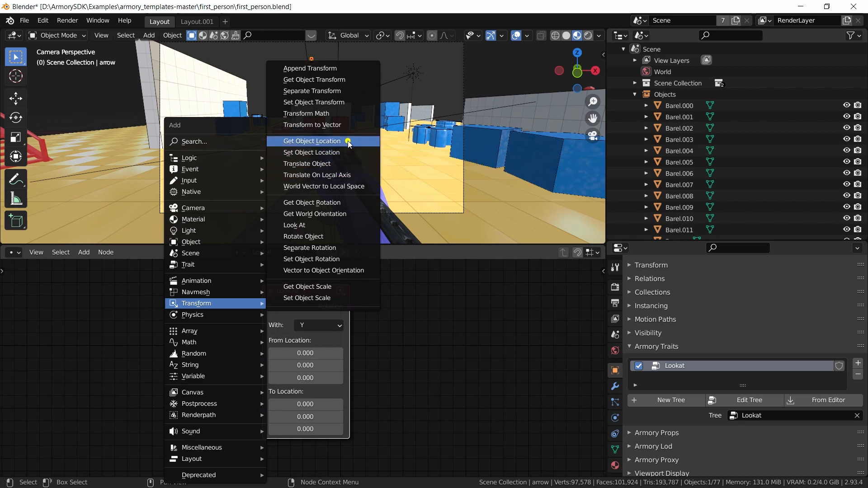
- Wire Get Object Location nodes into Look At's From Location and To Location
{"action": "left_click", "coordinate": [312, 141]}
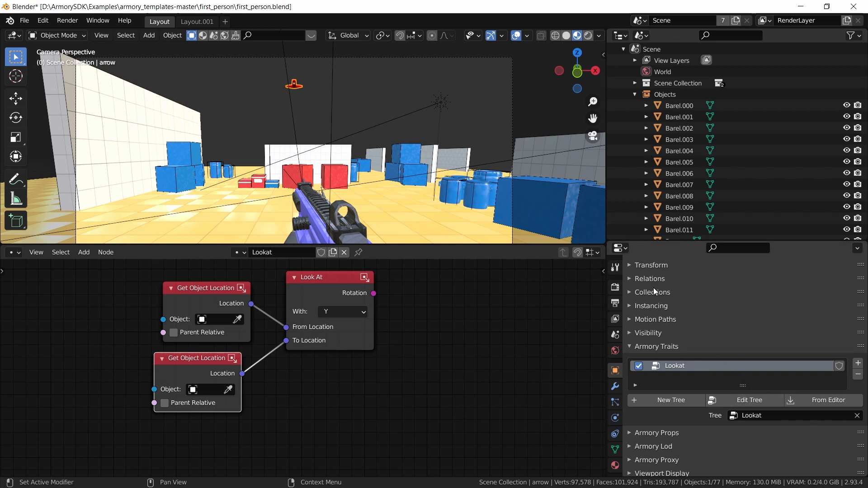
{"action": "mouse_move", "coordinate": [230, 330]}
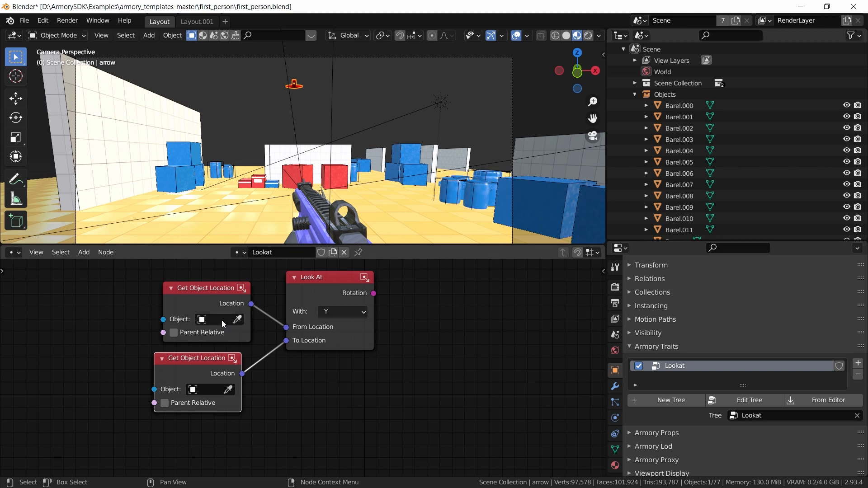
{"action": "mouse_move", "coordinate": [221, 325]}
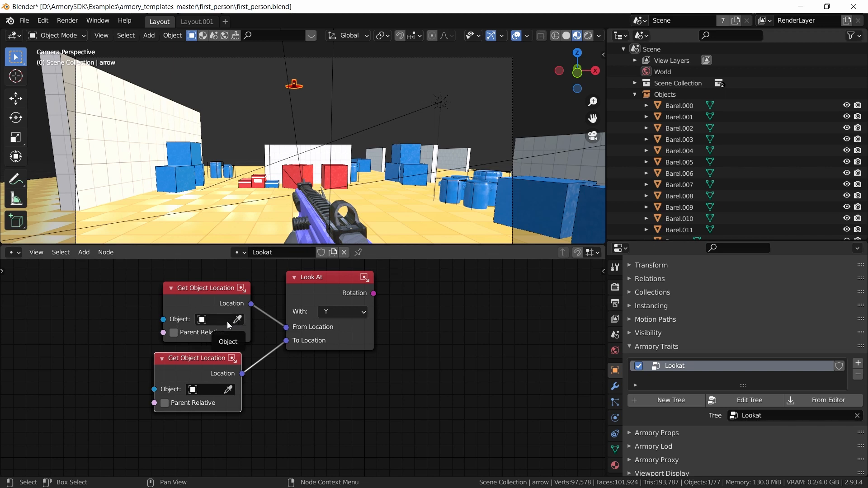
{"action": "left_click", "coordinate": [239, 318]}
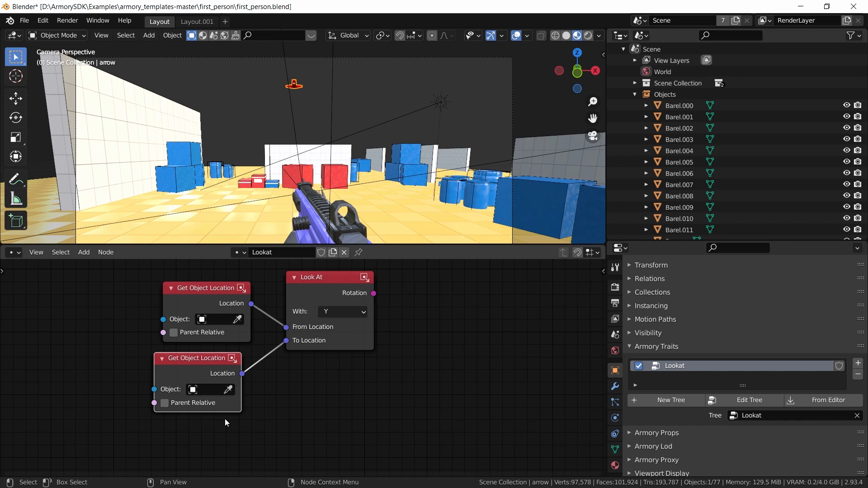
{"action": "mouse_move", "coordinate": [263, 314]}
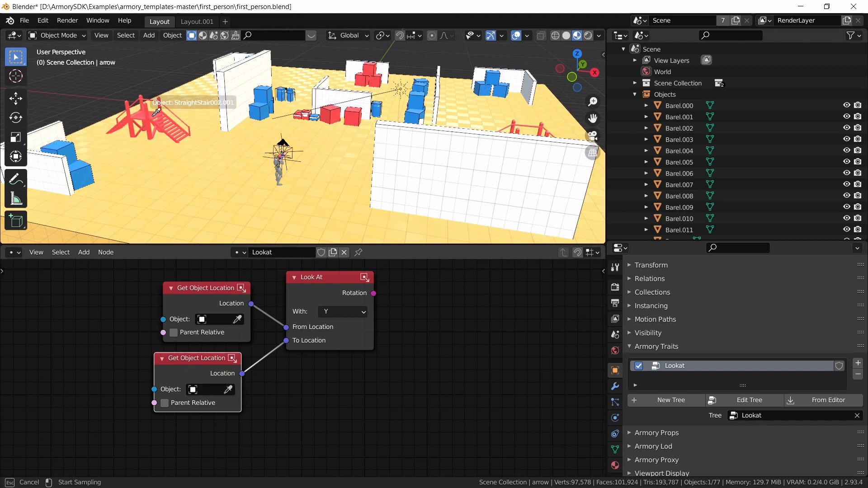
- Pick StraightStair002.001 as the second Get Object Location node's object
{"action": "left_click", "coordinate": [155, 111]}
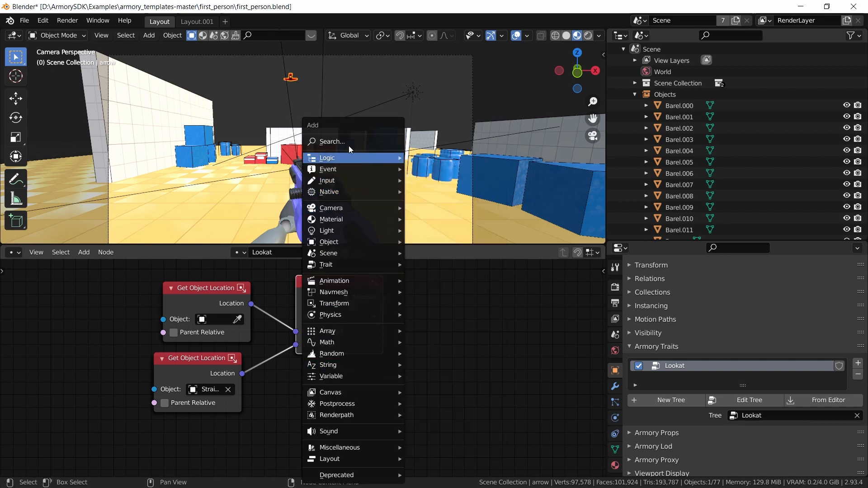
- Add a Set Object Rotation node through node search
{"action": "type", "text": "set"}
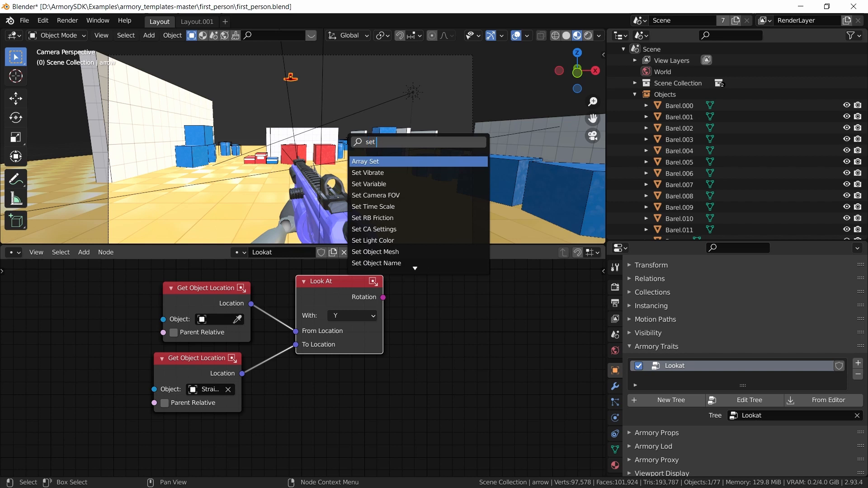
{"action": "type", "text": "roat"}
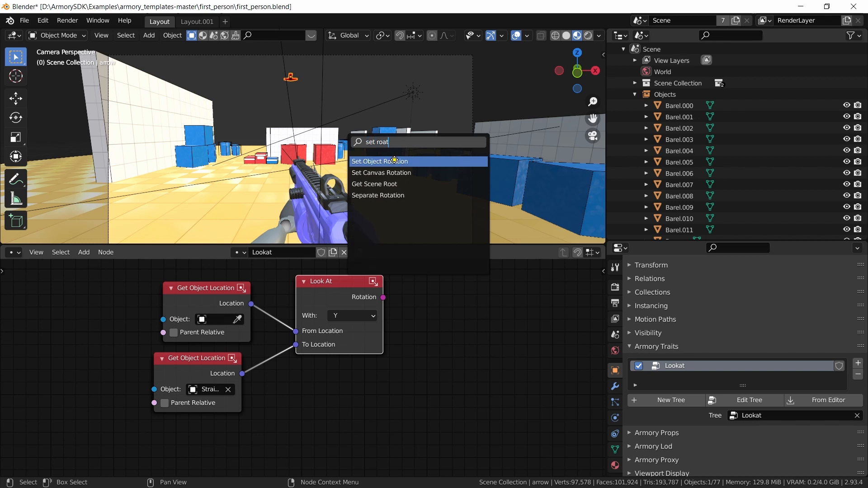
{"action": "left_click", "coordinate": [379, 161]}
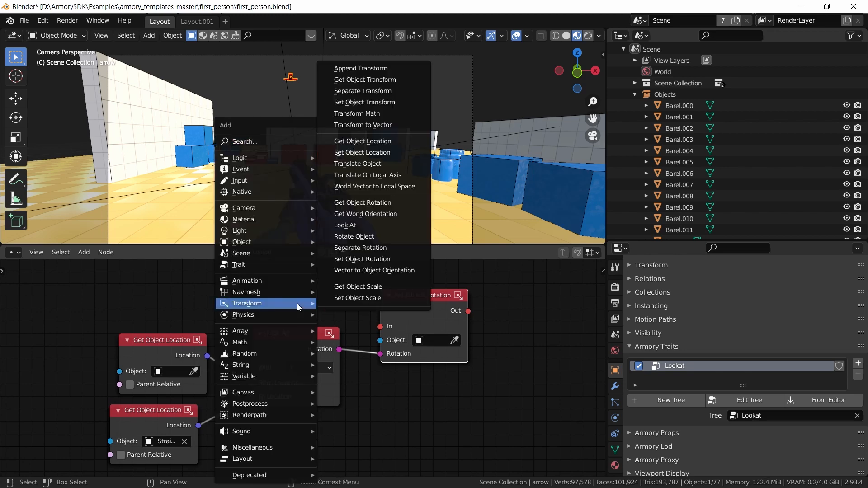
- Add an On Update node, link it to Set Object Rotation, and reposition that node
{"action": "type", "text": "on u"}
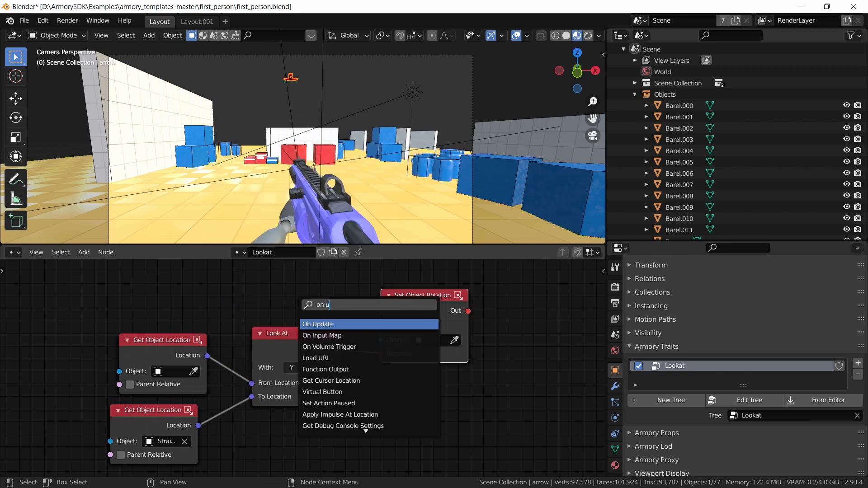
{"action": "left_click", "coordinate": [318, 323]}
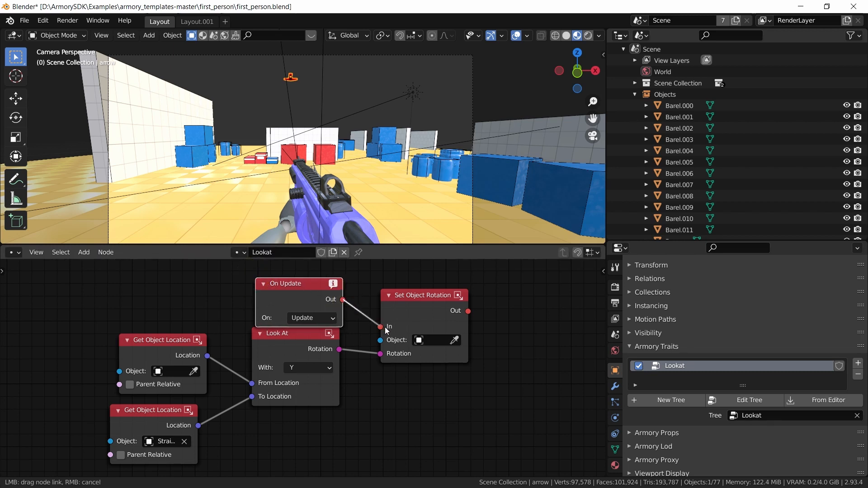
{"action": "left_click_drag", "start_coordinate": [299, 283], "coordinate": [295, 274]}
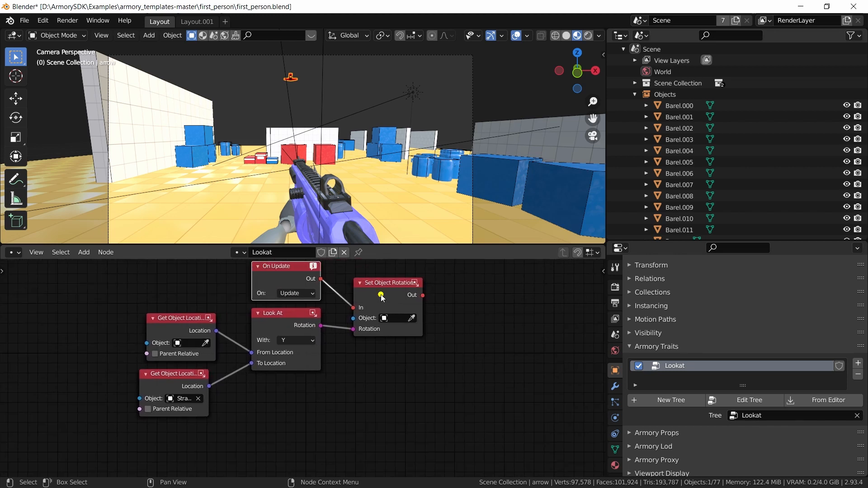
{"action": "left_click_drag", "start_coordinate": [387, 282], "coordinate": [440, 281]}
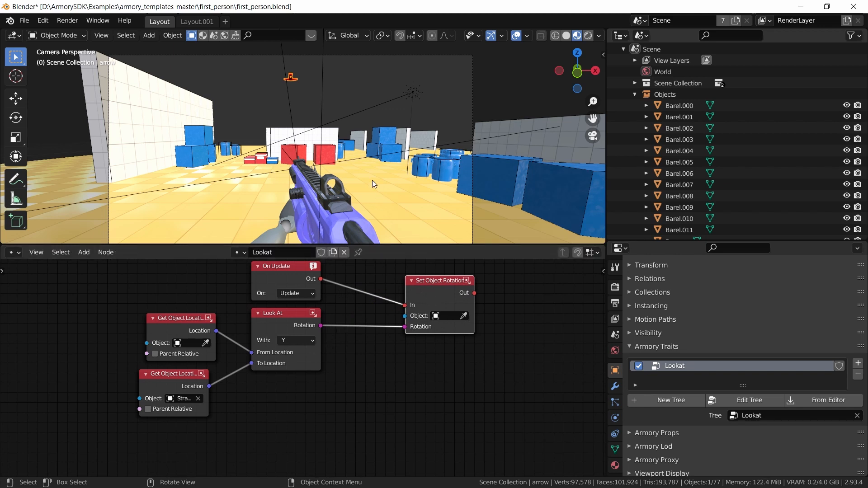
{"action": "mouse_move", "coordinate": [362, 153]}
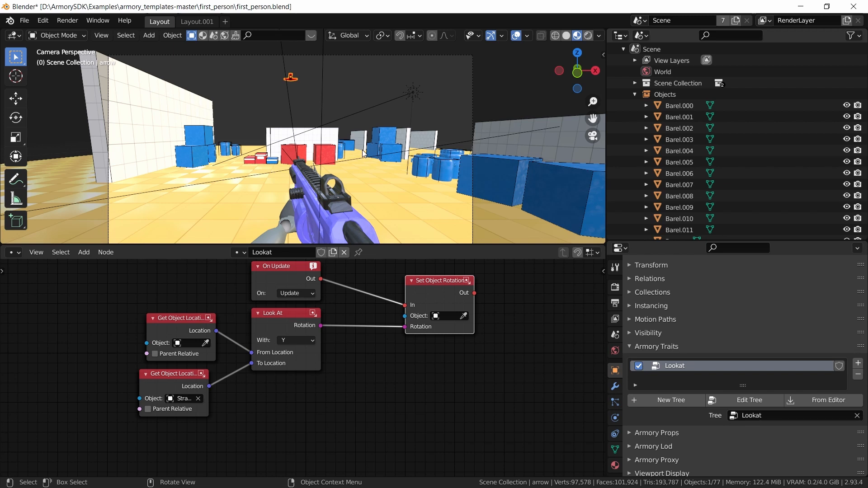
{"action": "mouse_move", "coordinate": [490, 401]}
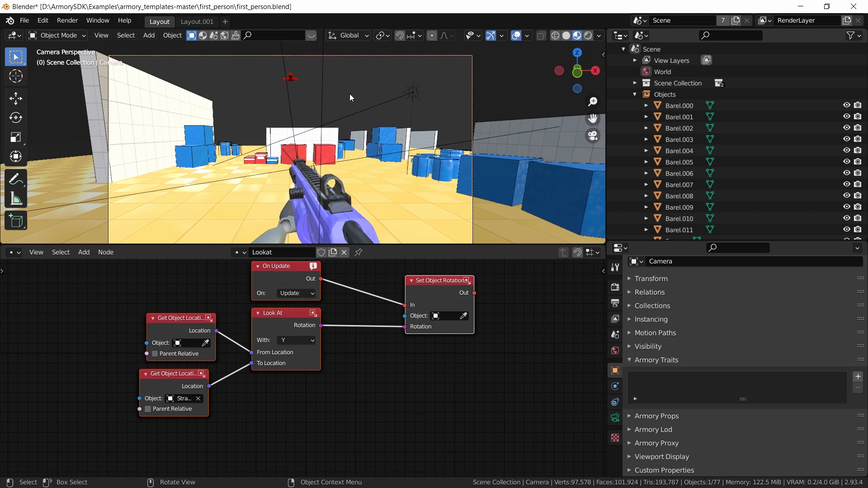
{"action": "mouse_move", "coordinate": [372, 394]}
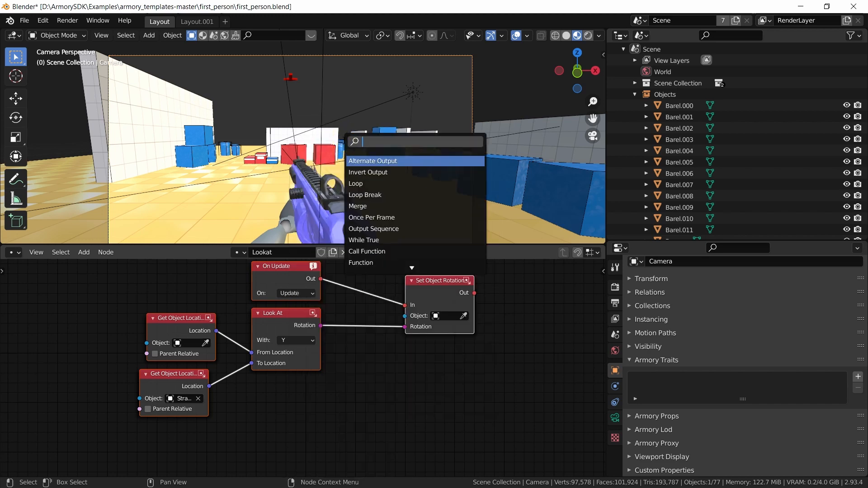
- Insert a Rotation Math node on the Look At link and set another to Get Inverse
{"action": "type", "text": "rp"}
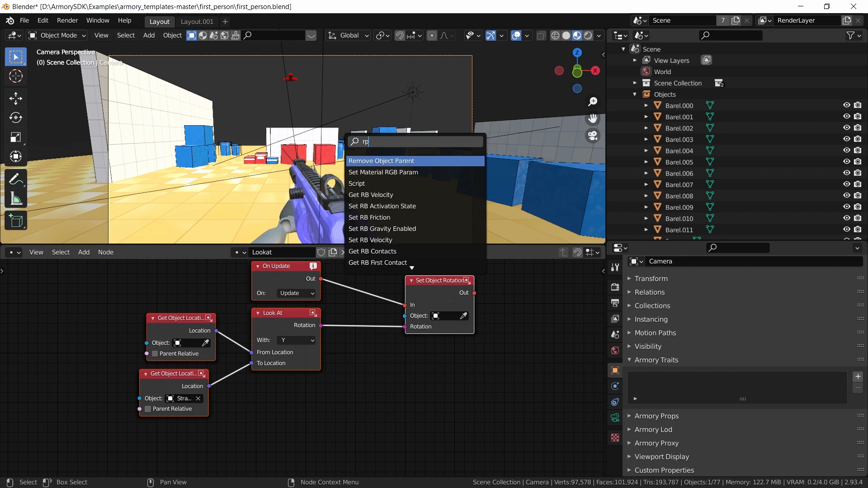
{"action": "type", "text": "rot"}
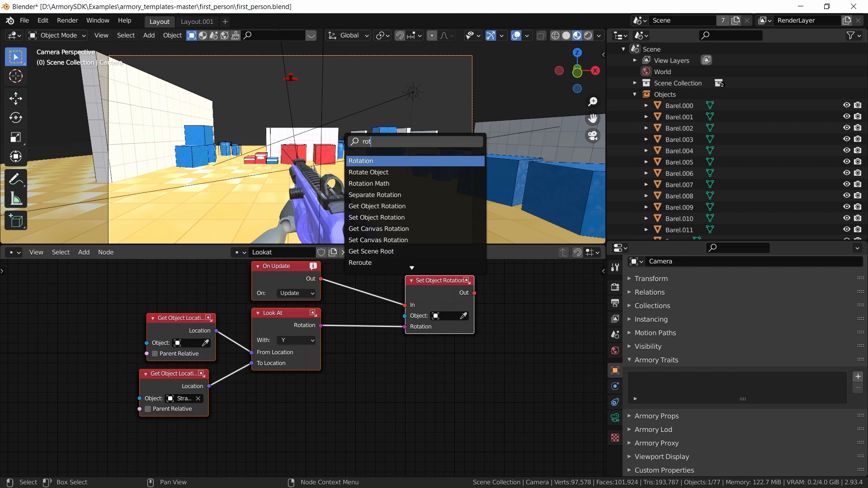
{"action": "left_click", "coordinate": [368, 183]}
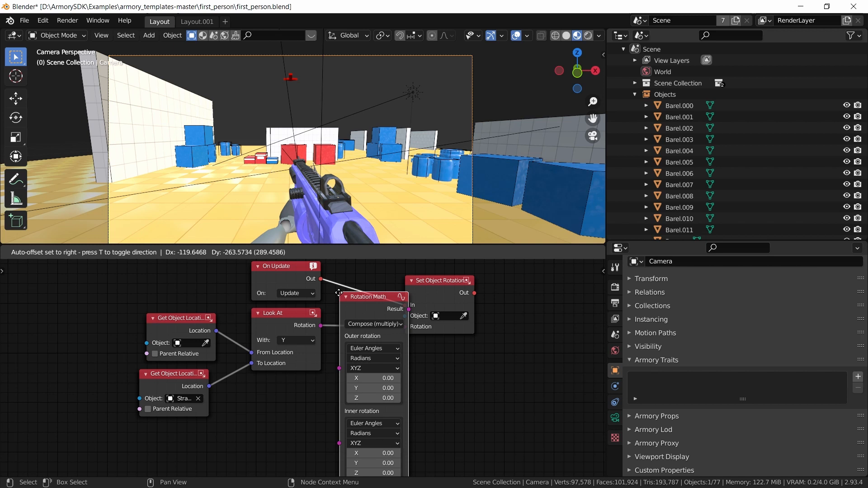
{"action": "left_click_drag", "start_coordinate": [368, 297], "coordinate": [307, 330]}
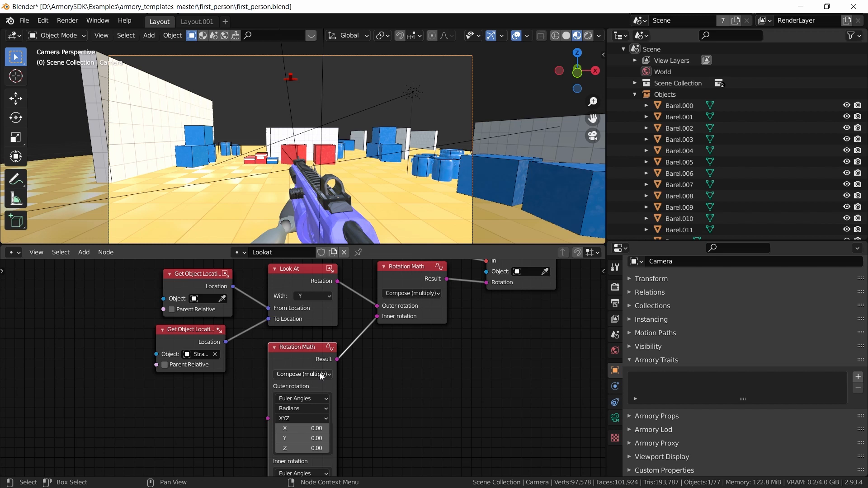
{"action": "left_click", "coordinate": [301, 374]}
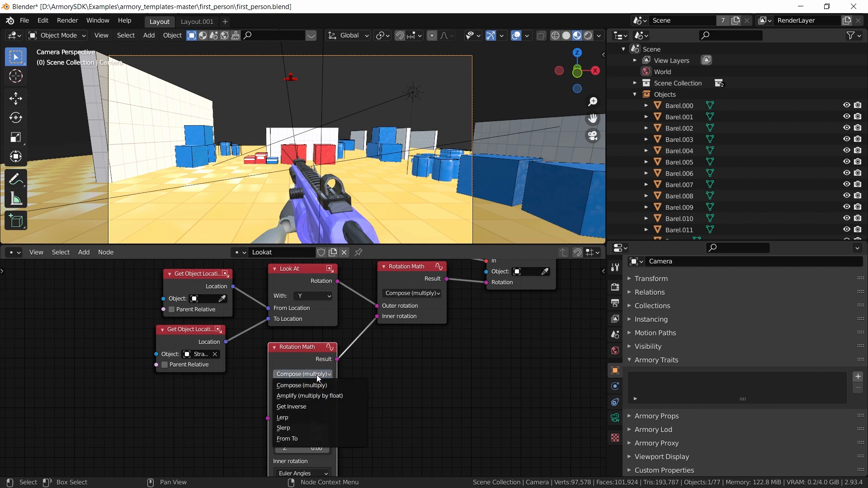
{"action": "mouse_move", "coordinate": [291, 407]}
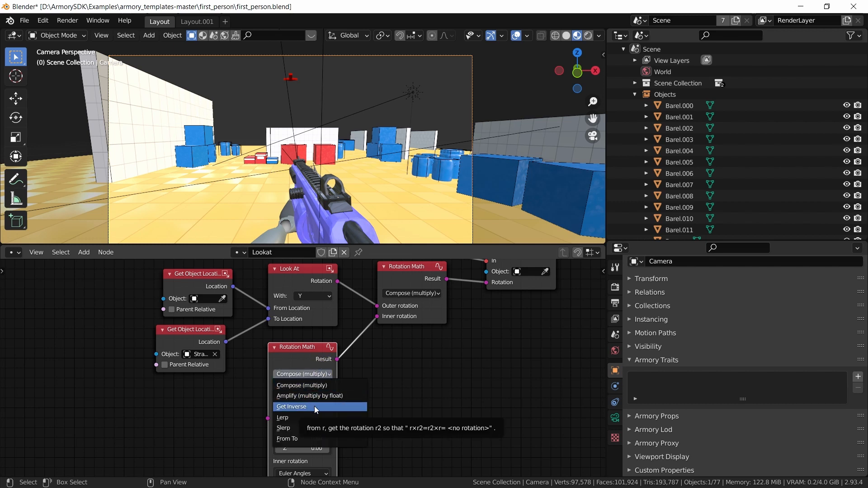
{"action": "left_click", "coordinate": [291, 407]}
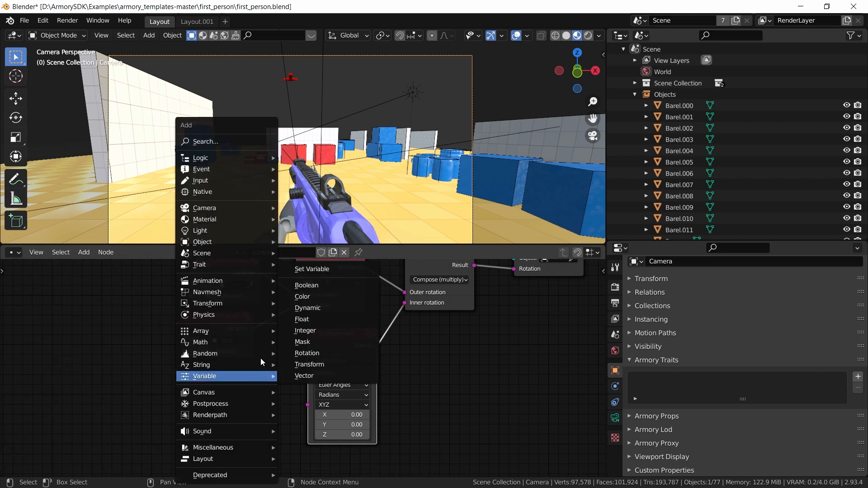
{"action": "mouse_move", "coordinate": [203, 314]}
{"action": "type", "text": "get"}
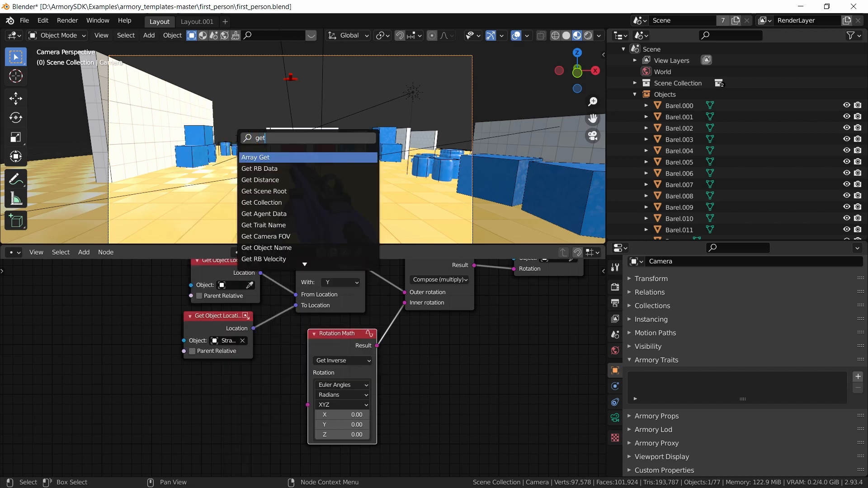
- Add a Get Object Rotation node set to Global, then show the Armory Player settings
{"action": "type", "text": "loc"}
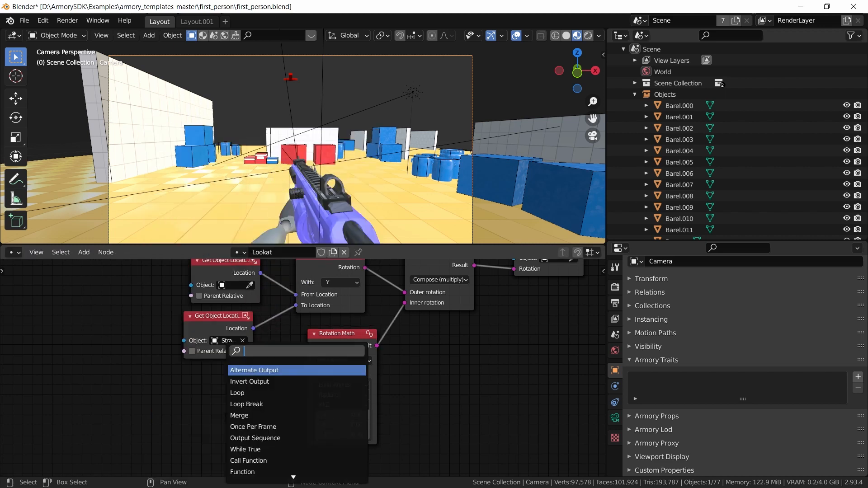
{"action": "type", "text": "get object"}
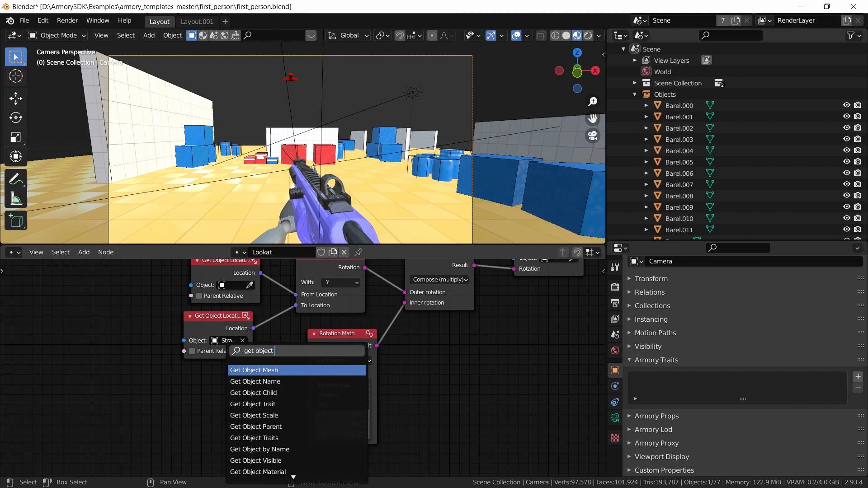
{"action": "type", "text": "r"}
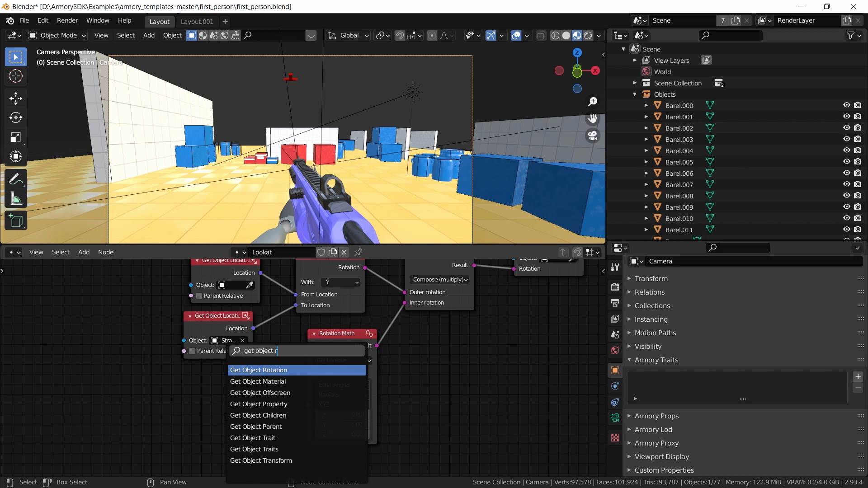
{"action": "left_click", "coordinate": [258, 370]}
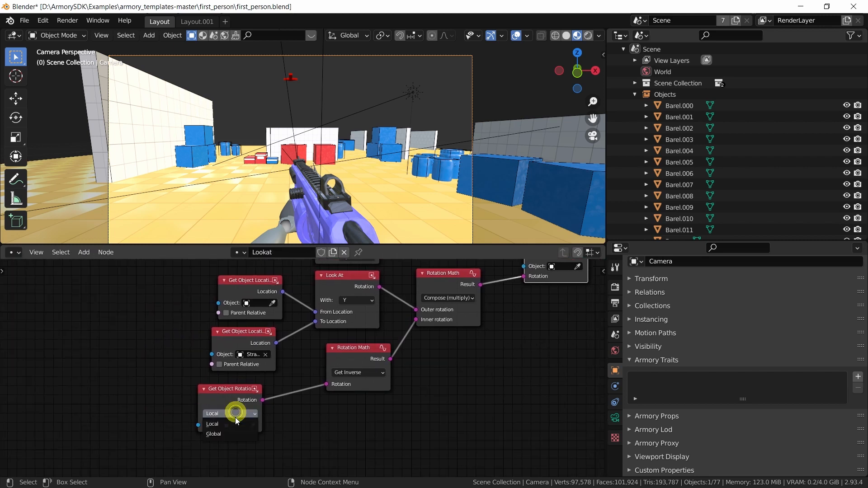
{"action": "left_click", "coordinate": [213, 434]}
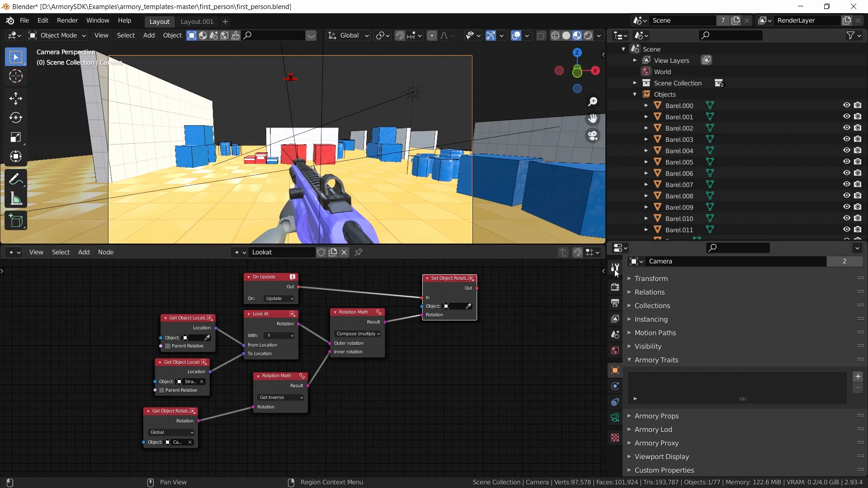
{"action": "left_click", "coordinate": [614, 268]}
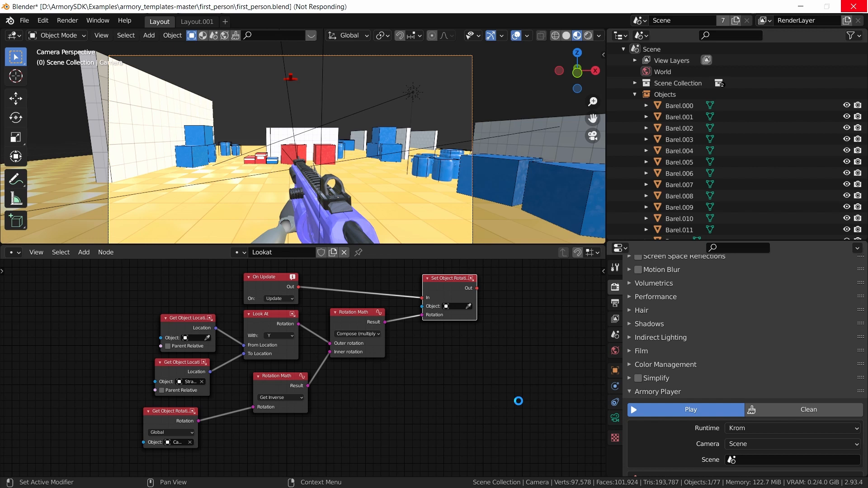
{"action": "left_click", "coordinate": [684, 409]}
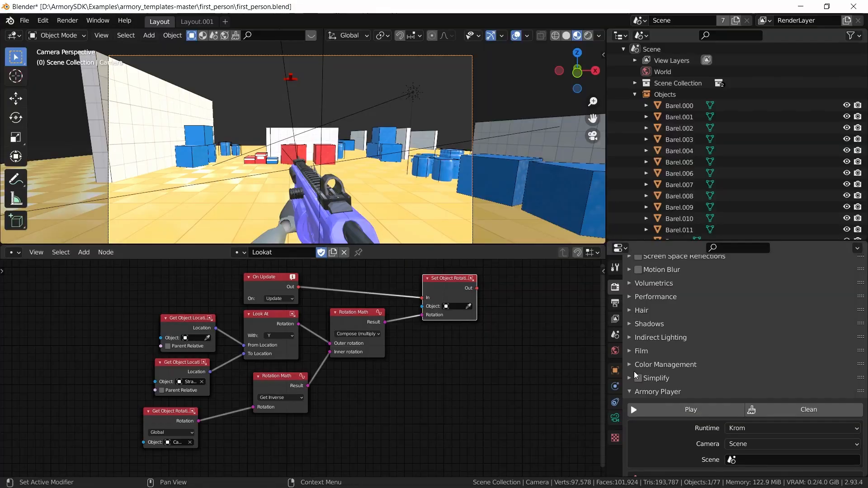
- Add a Set Object Visible node and switch its mode to Shadow
{"action": "left_click", "coordinate": [84, 252]}
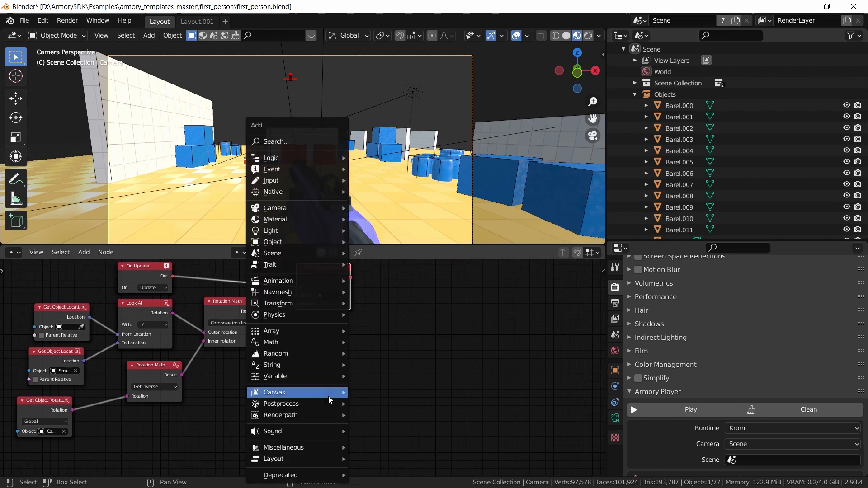
{"action": "mouse_move", "coordinate": [275, 141]}
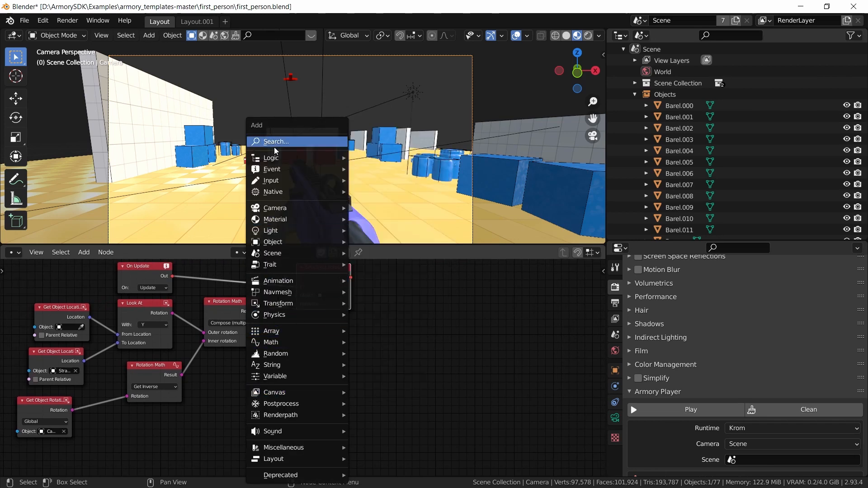
{"action": "mouse_move", "coordinate": [272, 169]}
{"action": "type", "text": "s"}
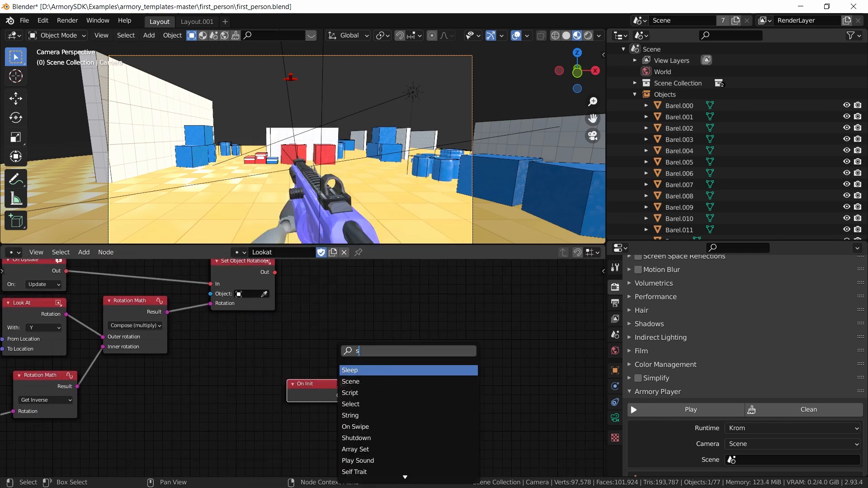
{"action": "type", "text": "et objce"}
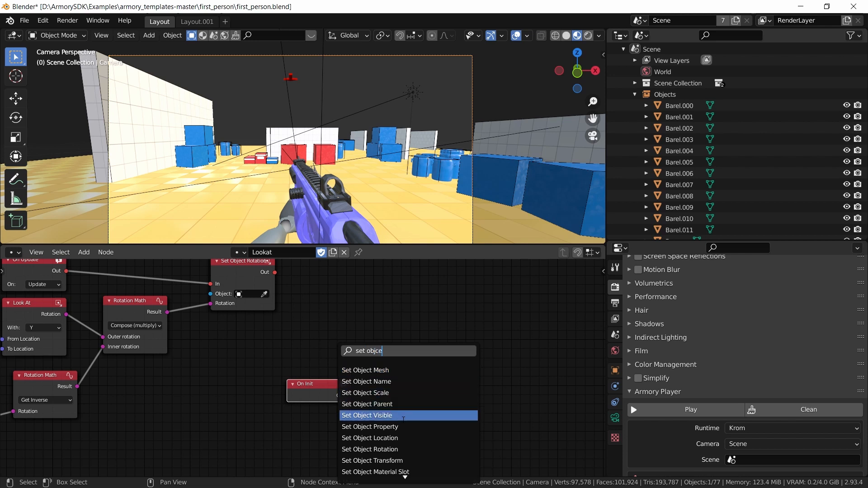
{"action": "left_click", "coordinate": [367, 415]}
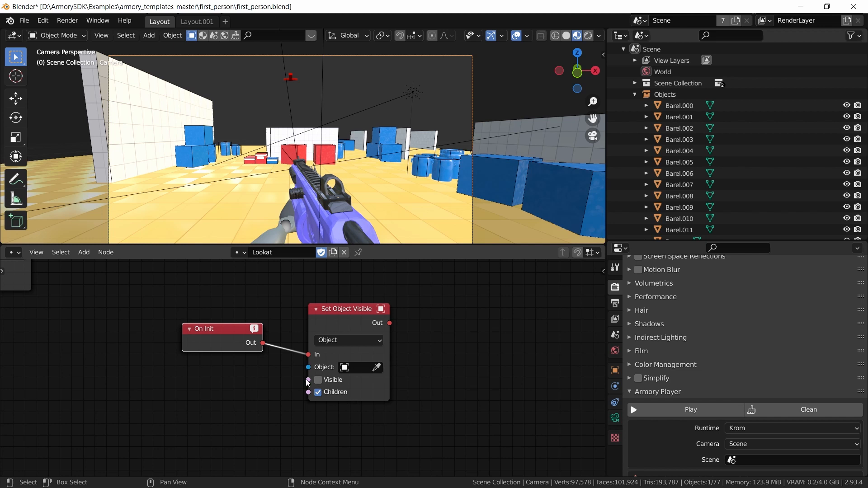
{"action": "mouse_move", "coordinate": [335, 340]}
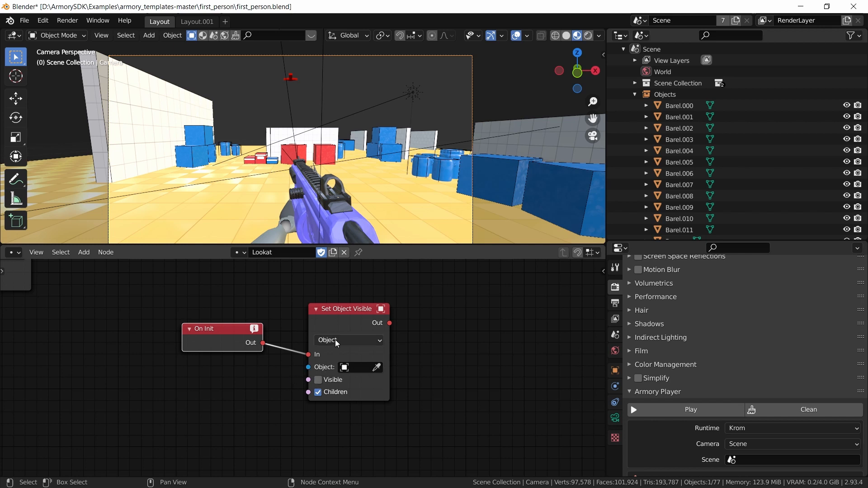
{"action": "left_click", "coordinate": [347, 340]}
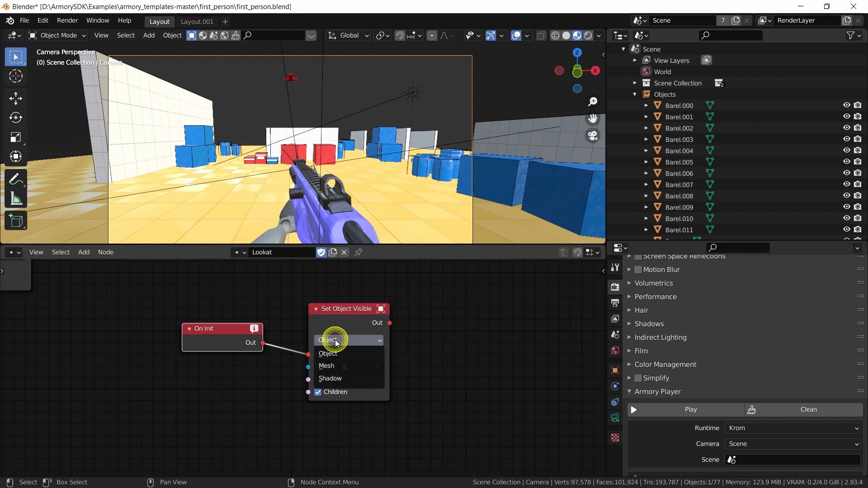
{"action": "left_click", "coordinate": [330, 377]}
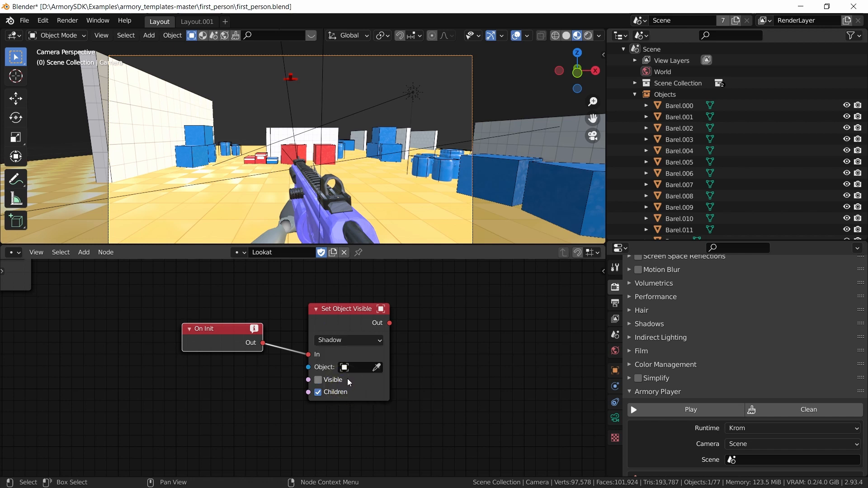